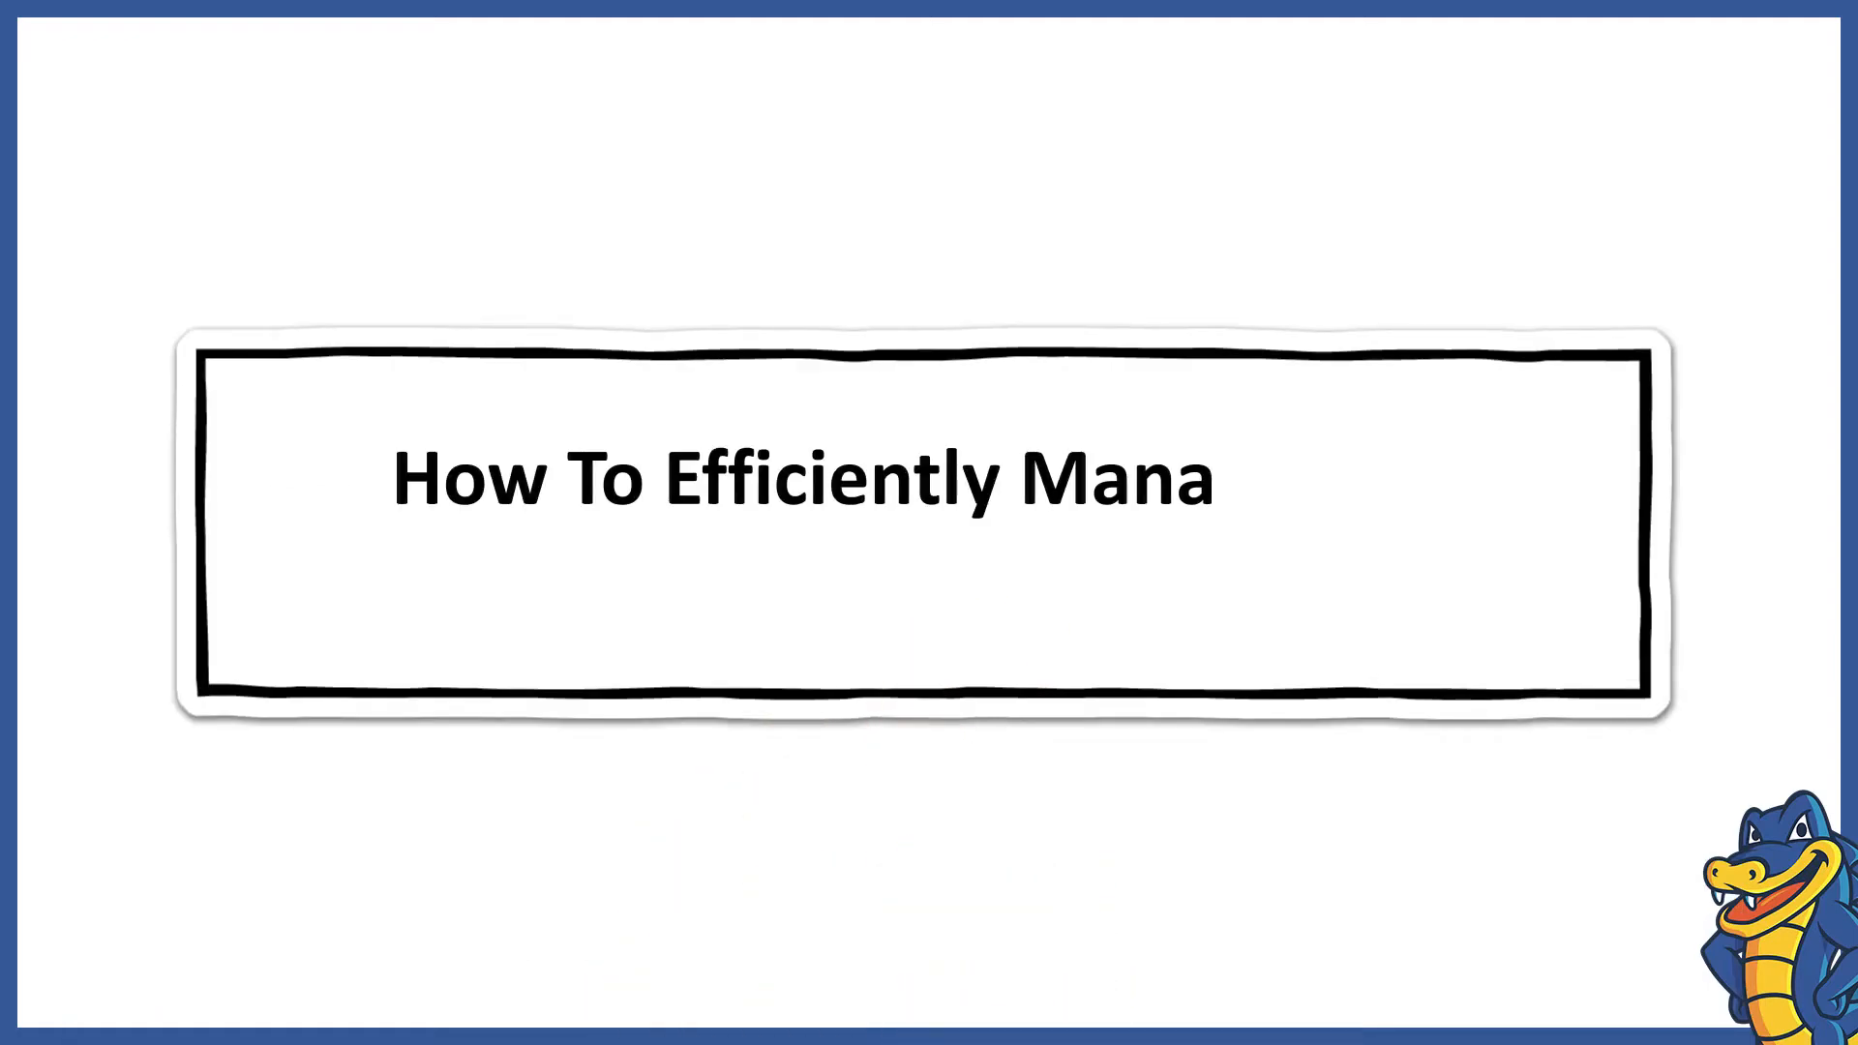
pyautogui.write('ge Your Dedicated Hosting Serve')
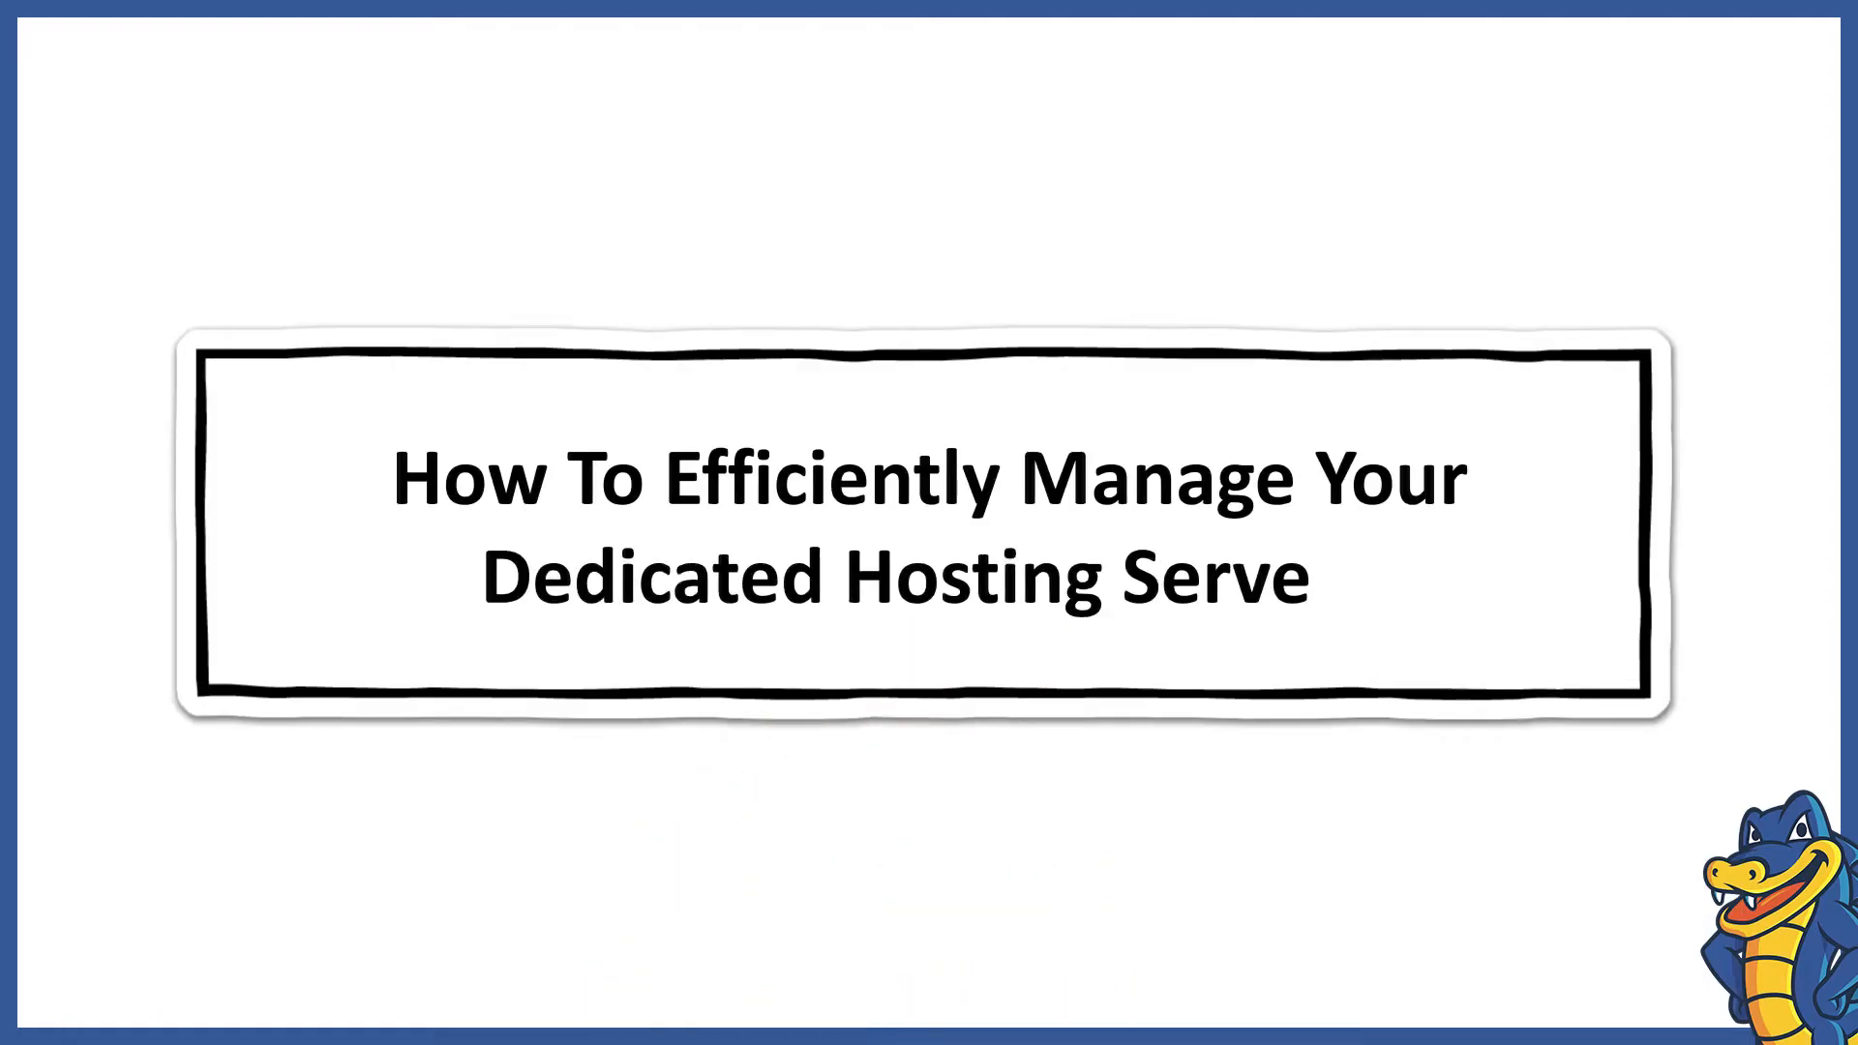